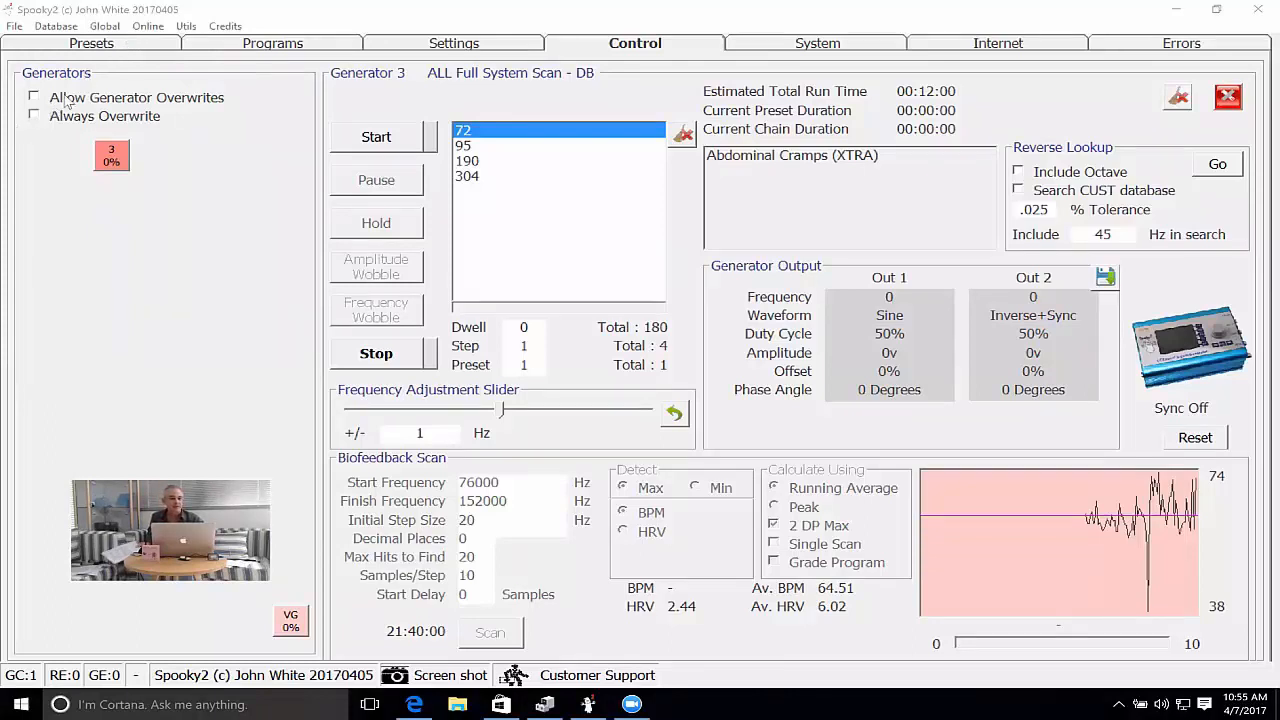
On the Presets page, toggle Advanced off, on, then off again, leaving it unchecked.
left_click(92, 42)
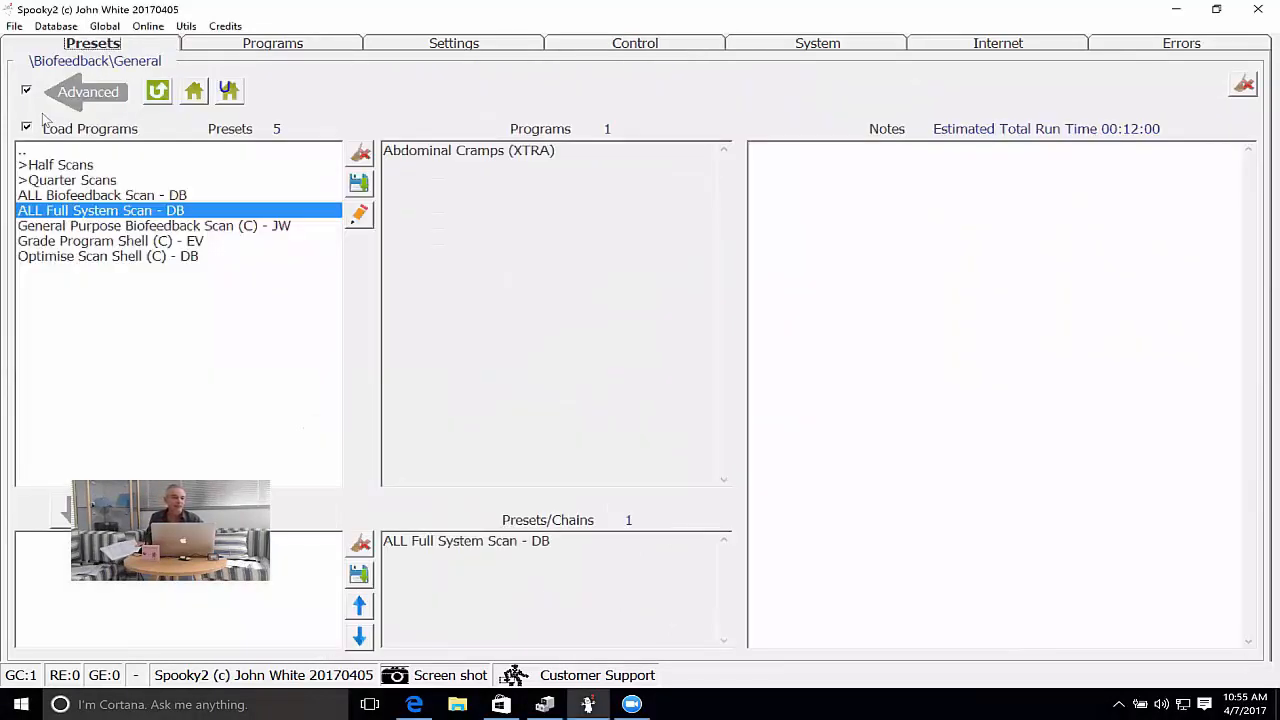
left_click(26, 94)
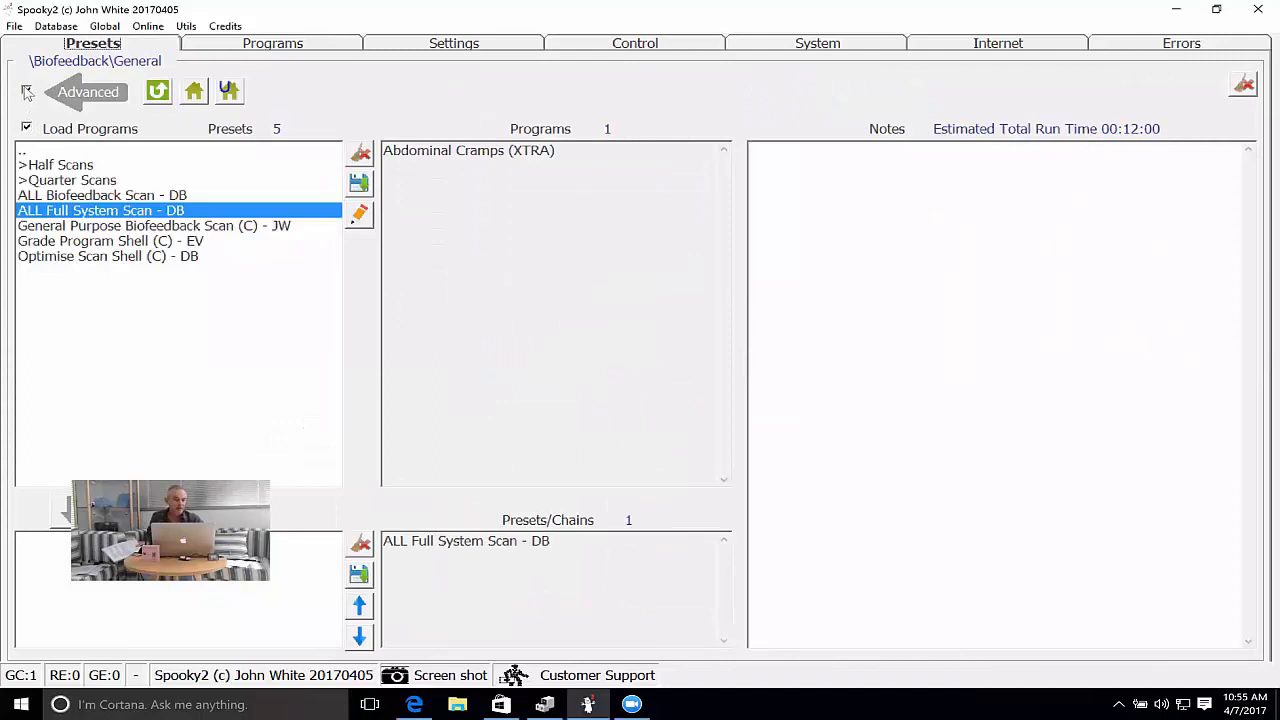
left_click(26, 92)
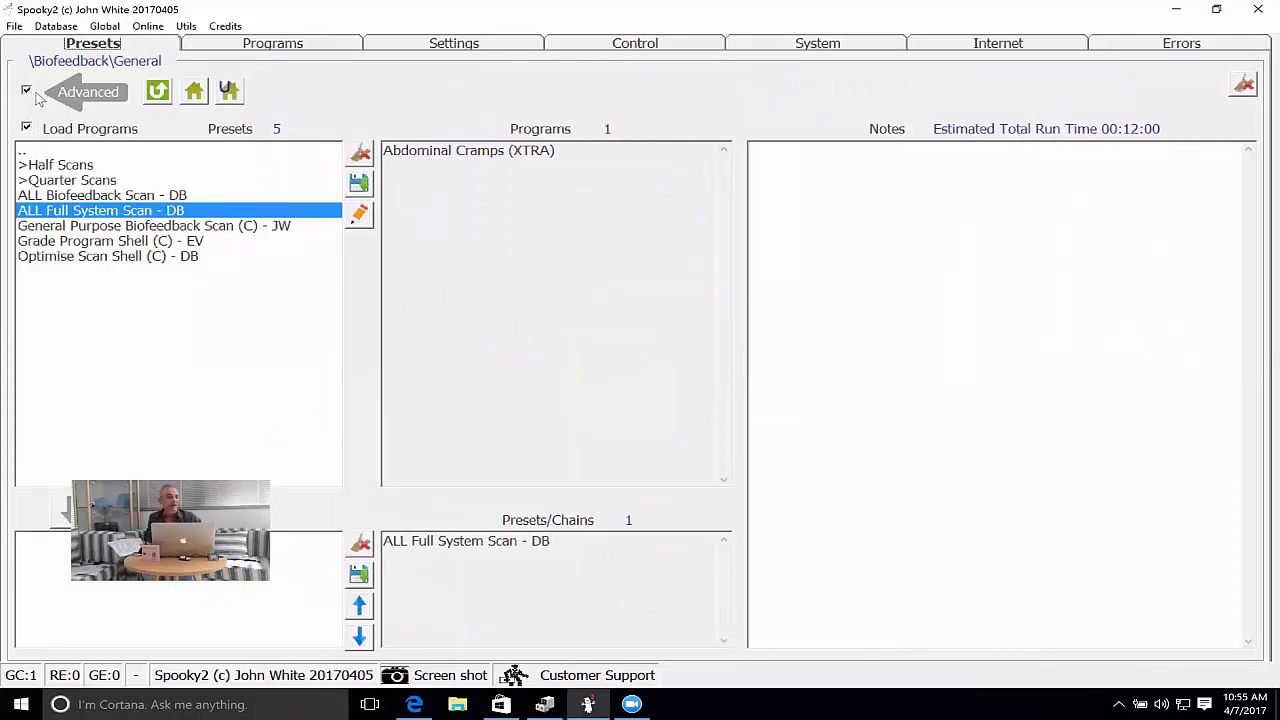
left_click(28, 92)
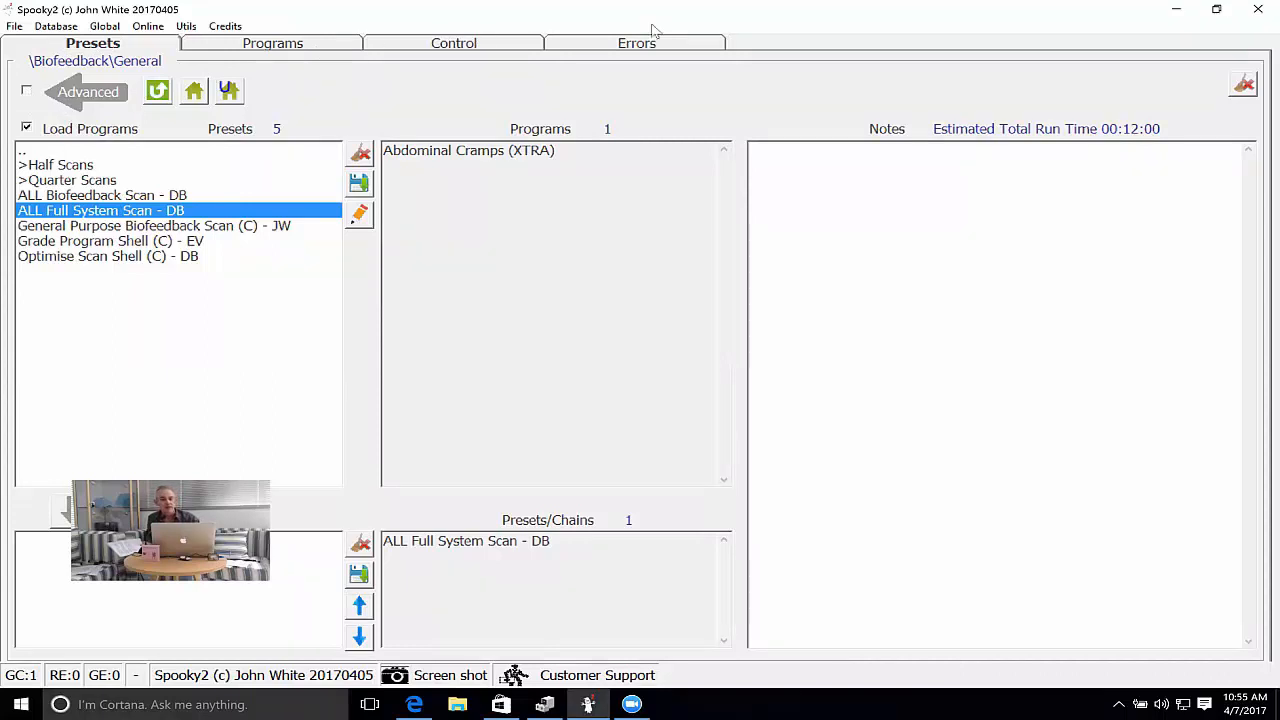
mouse_move(686, 44)
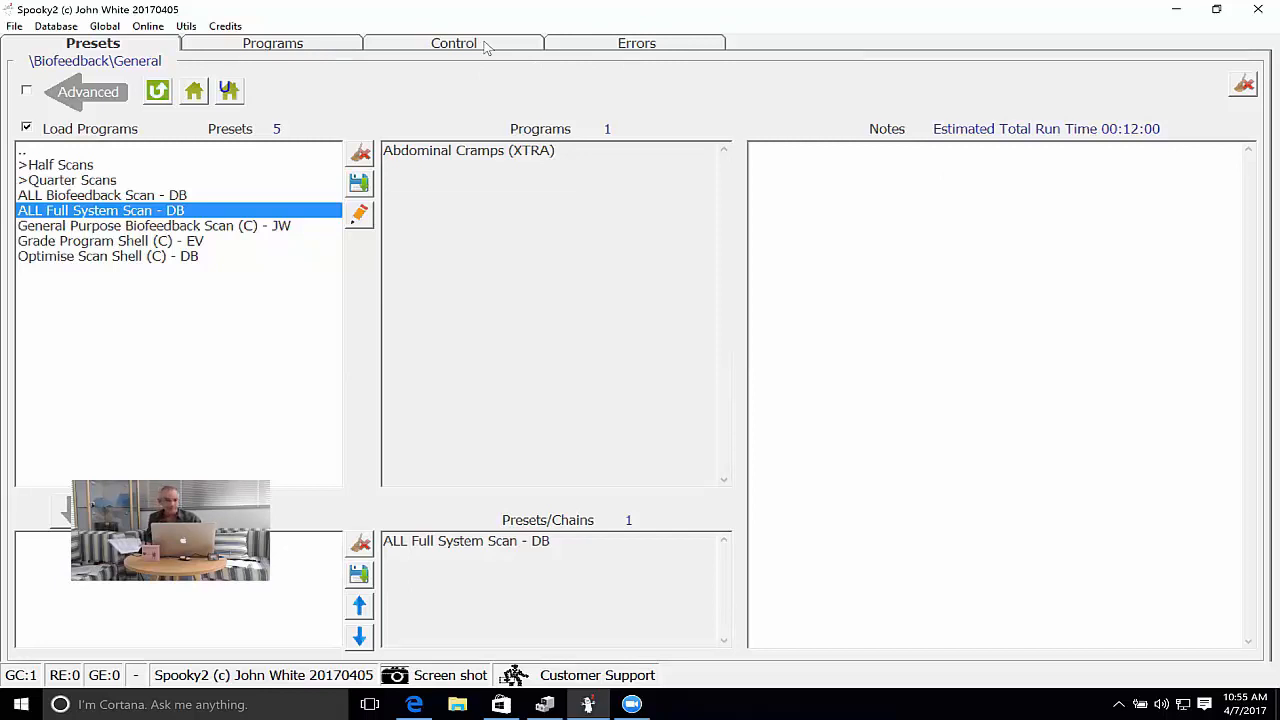
Show the simplified Control page with the ALL Full System Scan - DB preset loaded.
left_click(452, 44)
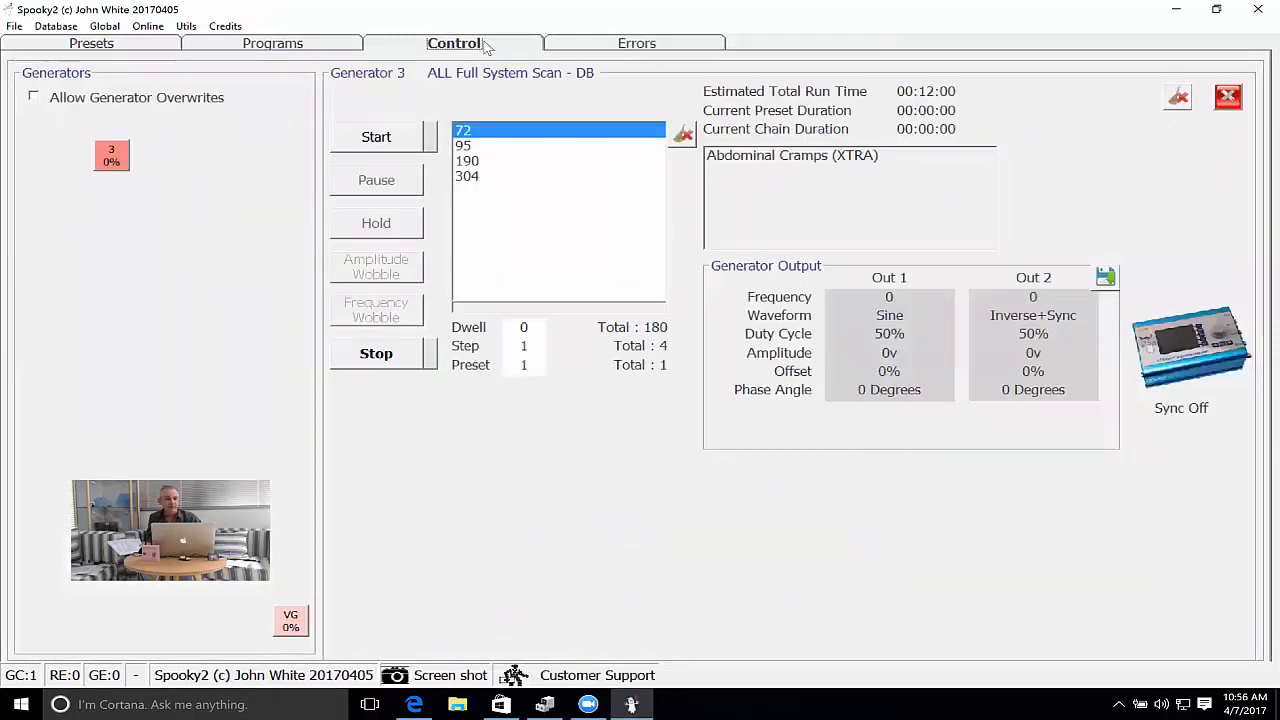
mouse_move(480, 486)
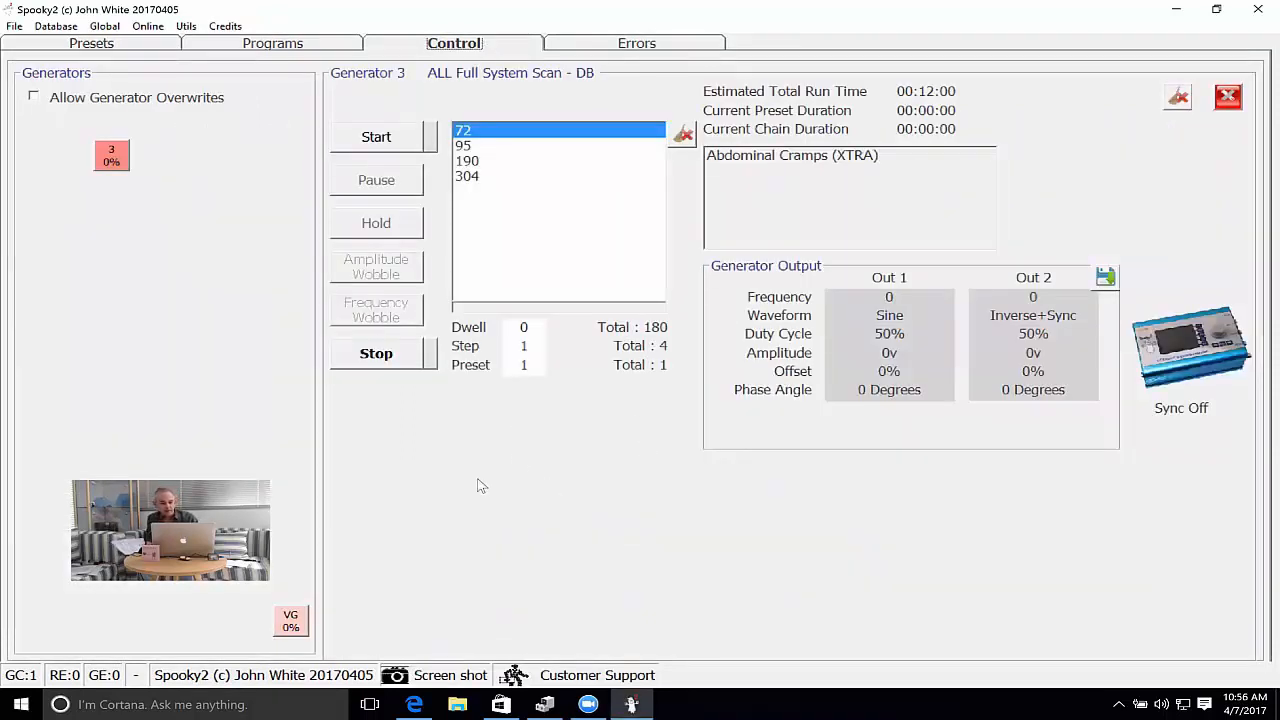
mouse_move(516, 468)
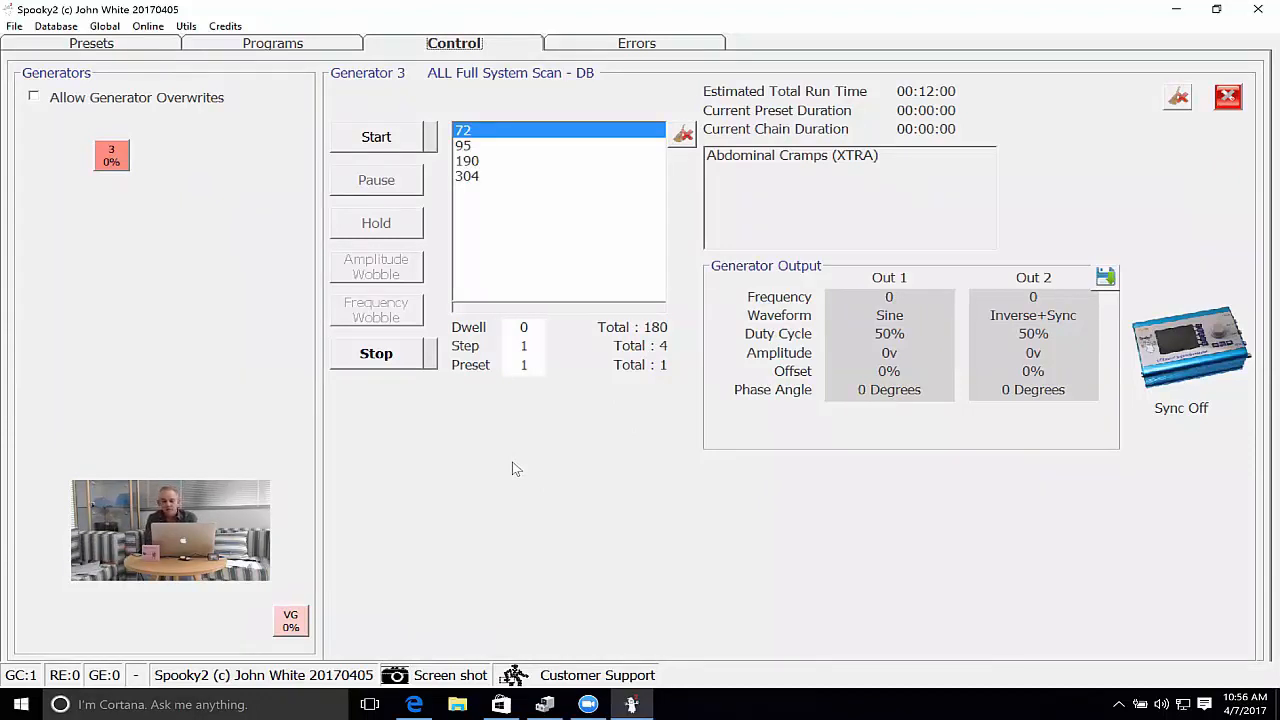
mouse_move(160, 210)
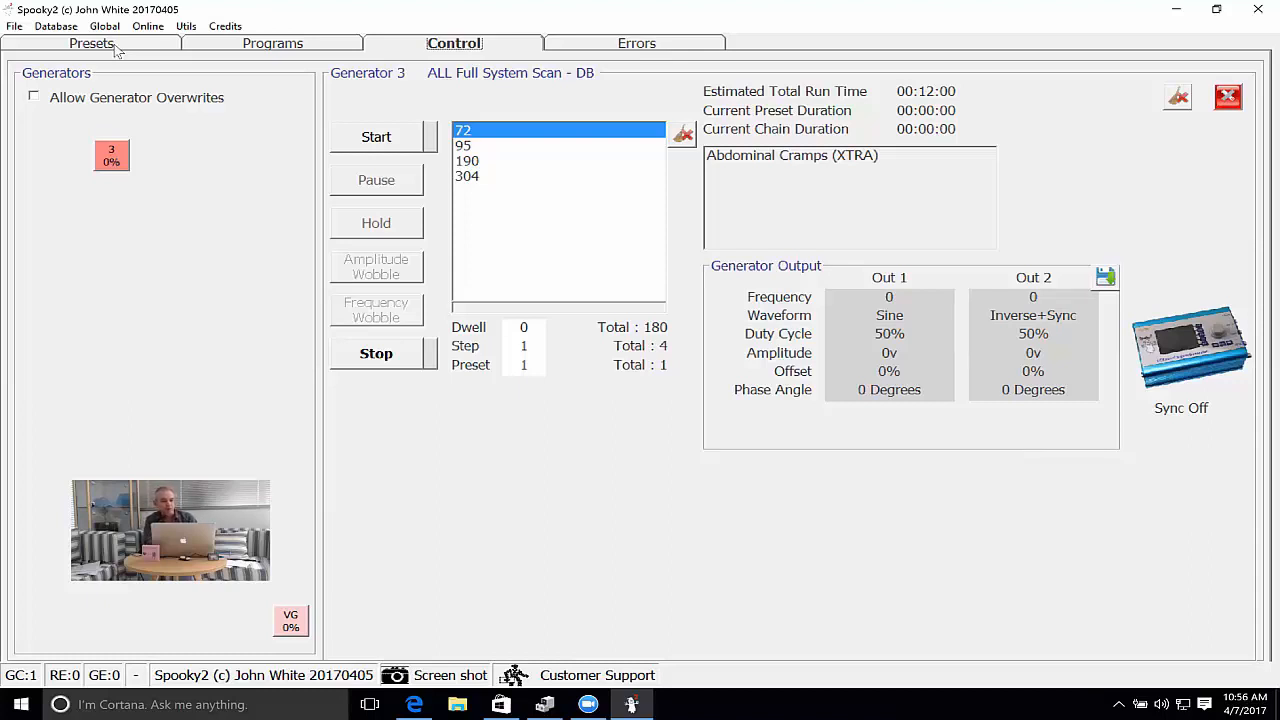
mouse_move(344, 44)
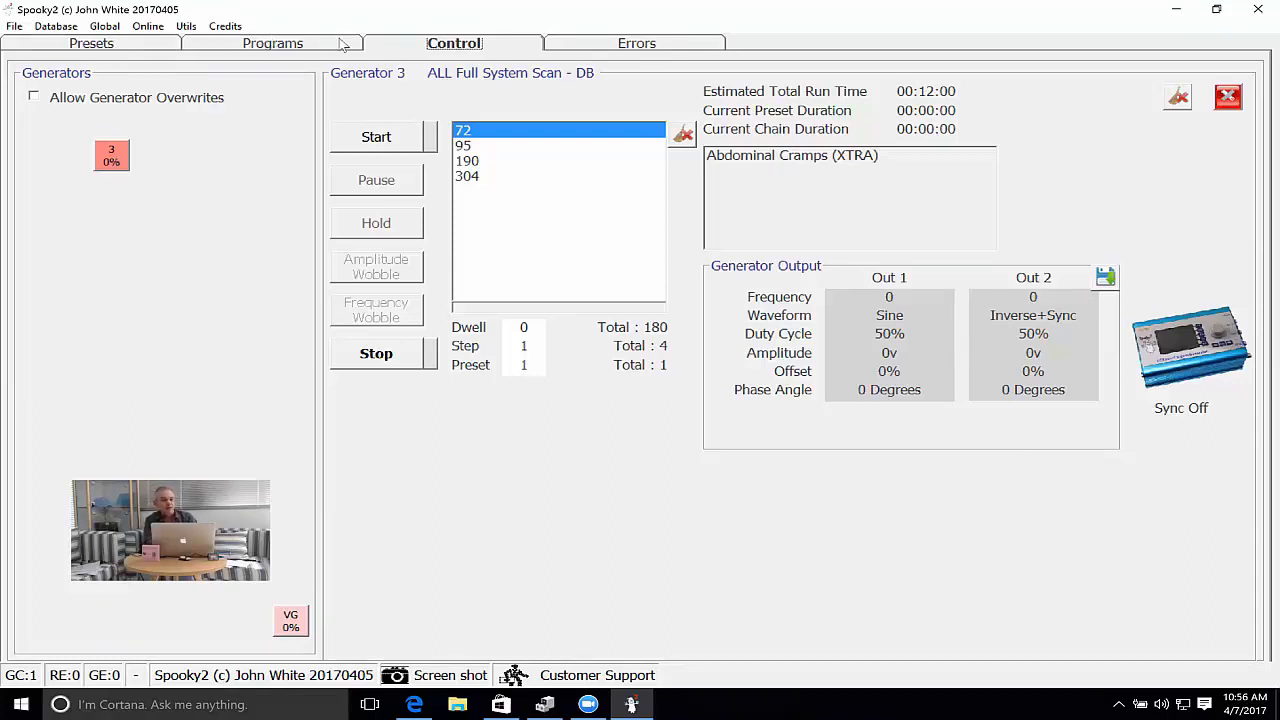
mouse_move(144, 48)
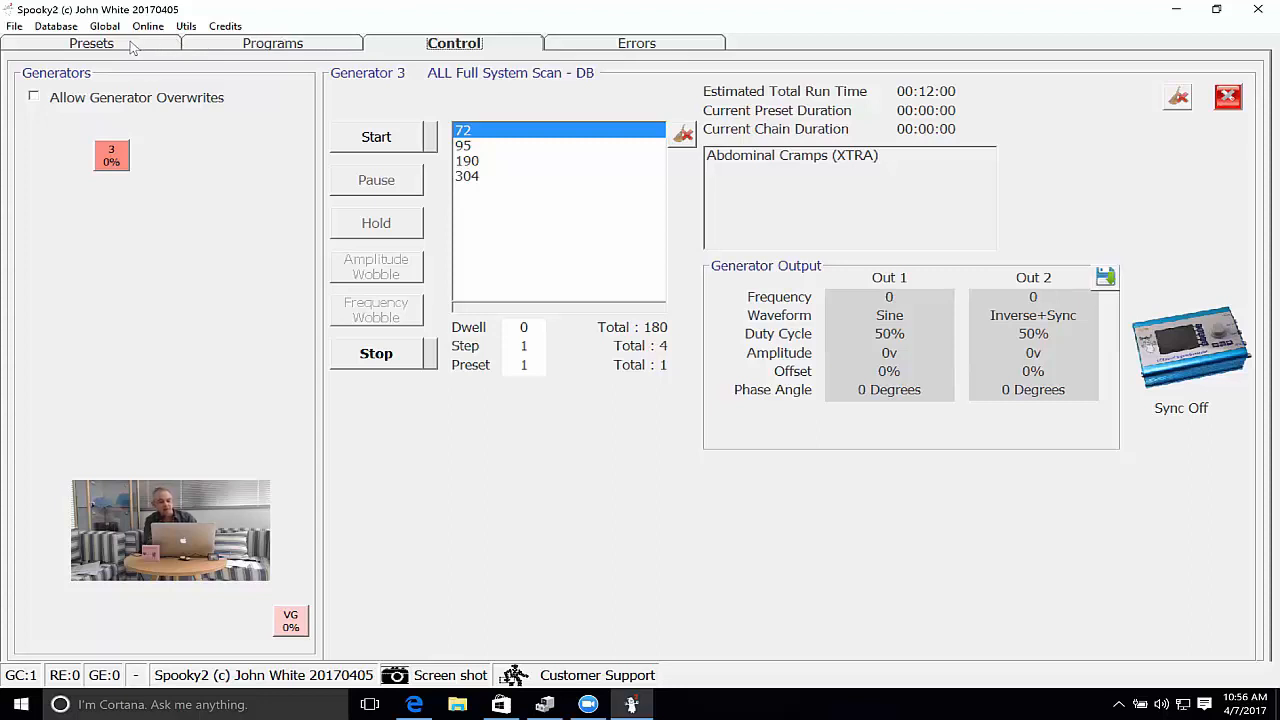
Back on Presets, tick Advanced to restore the full set of pages.
left_click(92, 44)
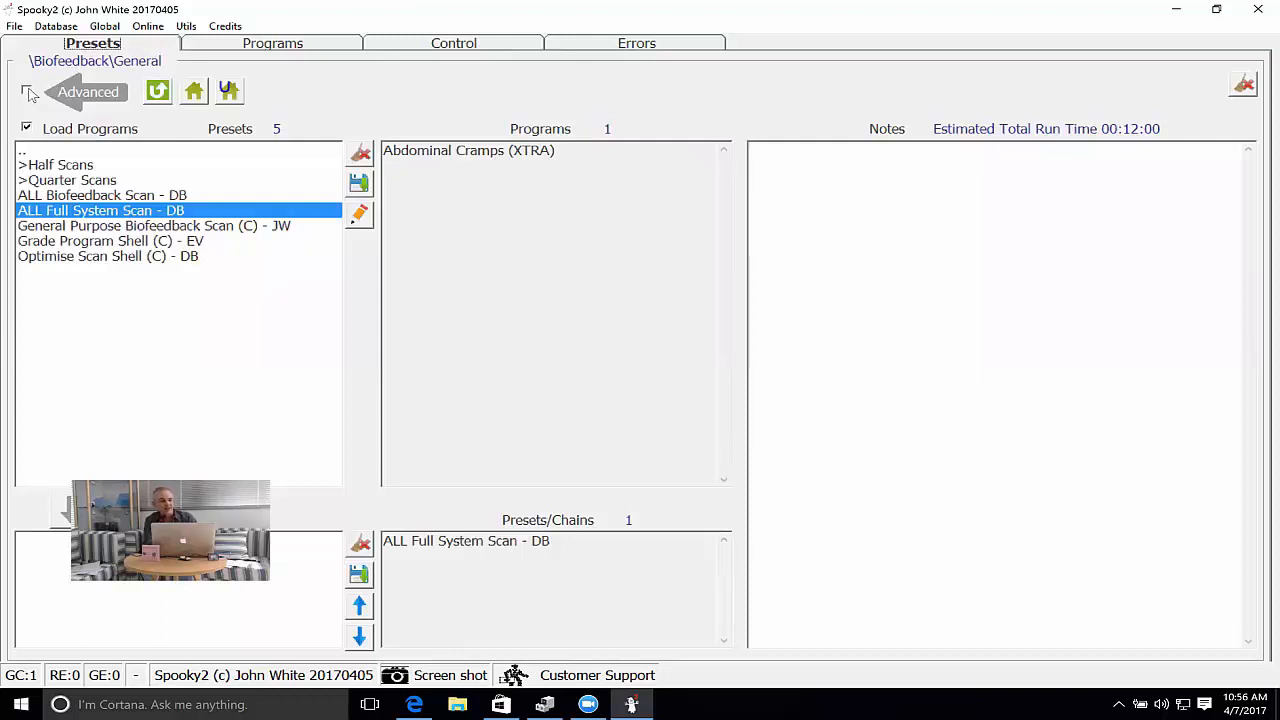
left_click(28, 92)
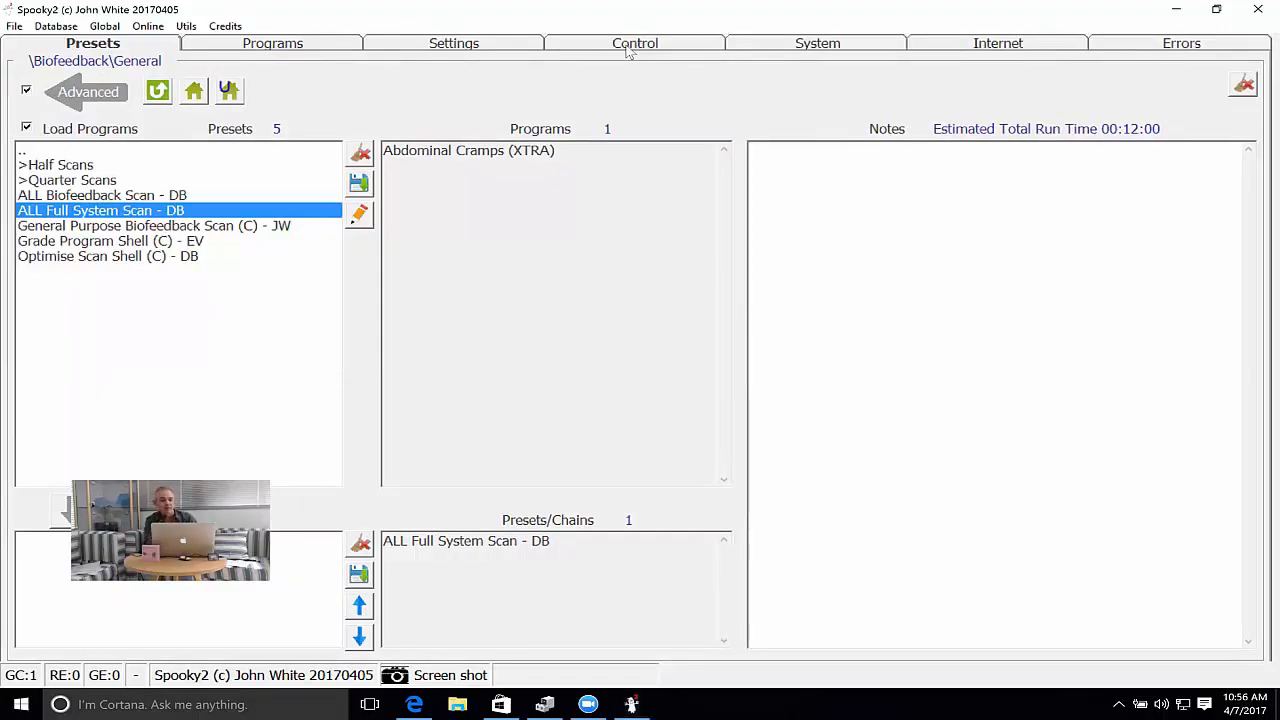
Show the advanced Control page with frequency adjustment, reverse lookup and biofeedback scan.
left_click(632, 44)
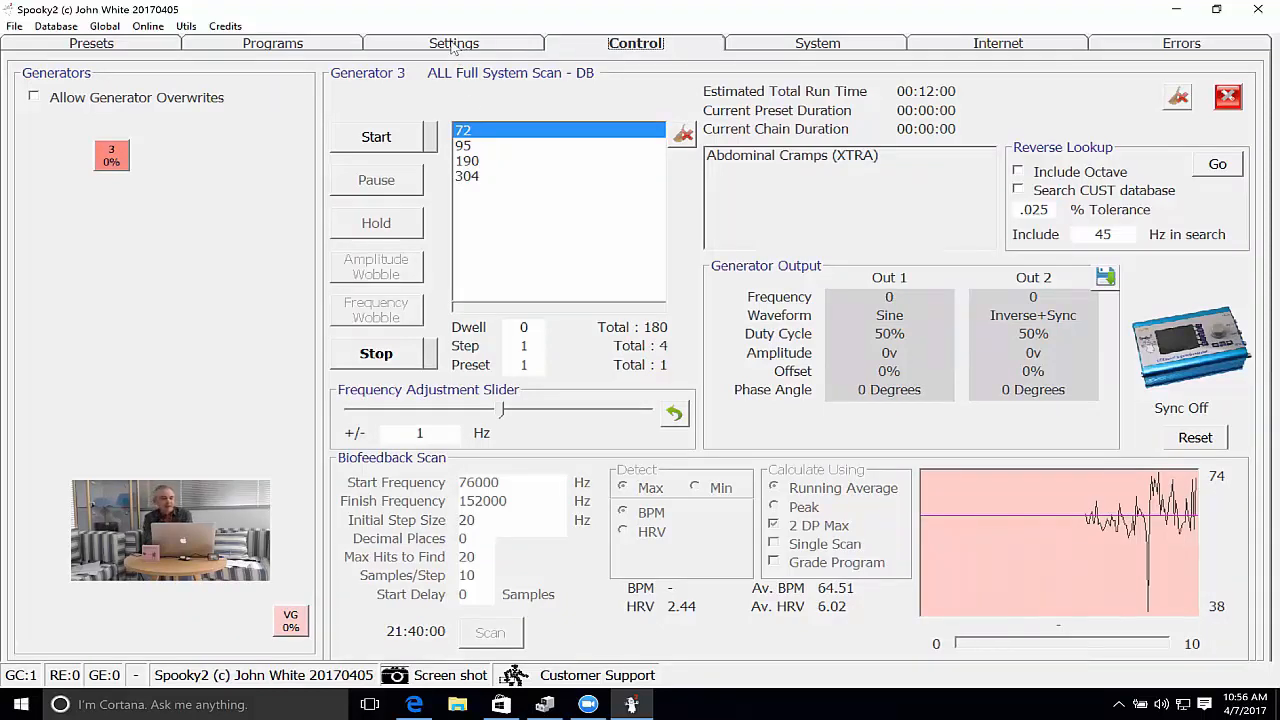
Review the Settings page's signal, wobble and waveform options, then return to Presets.
left_click(454, 44)
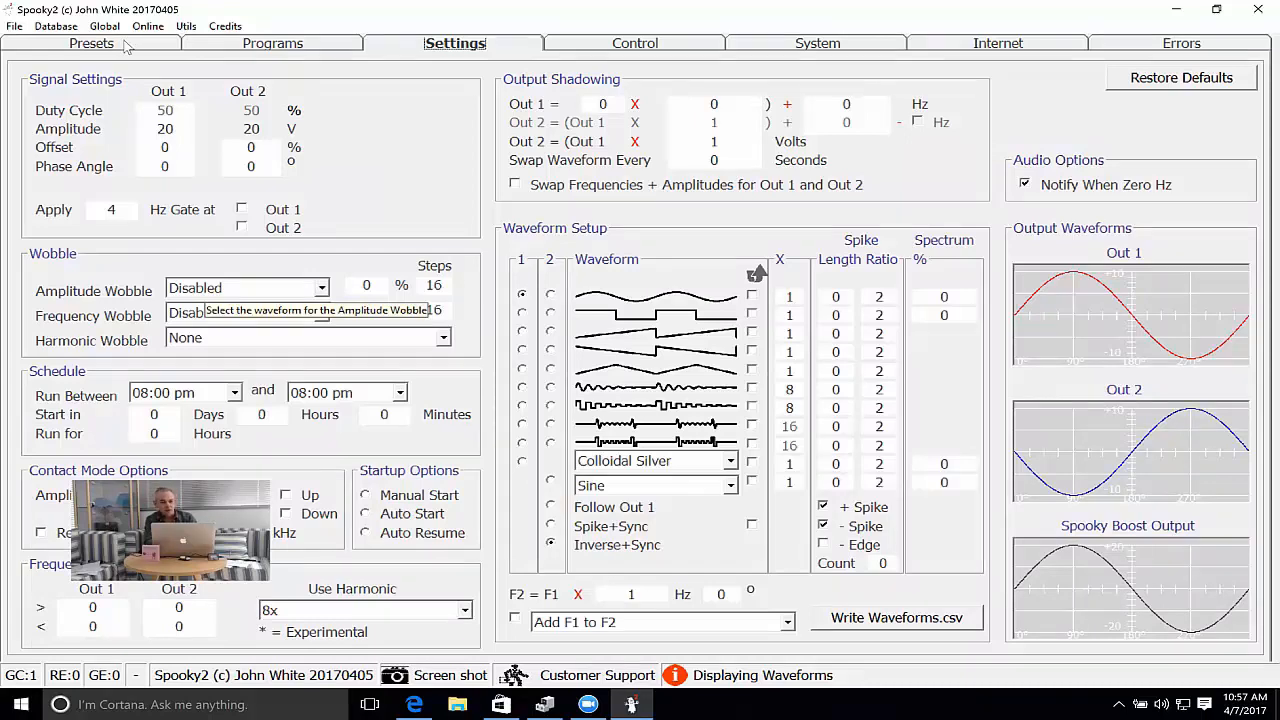
left_click(92, 44)
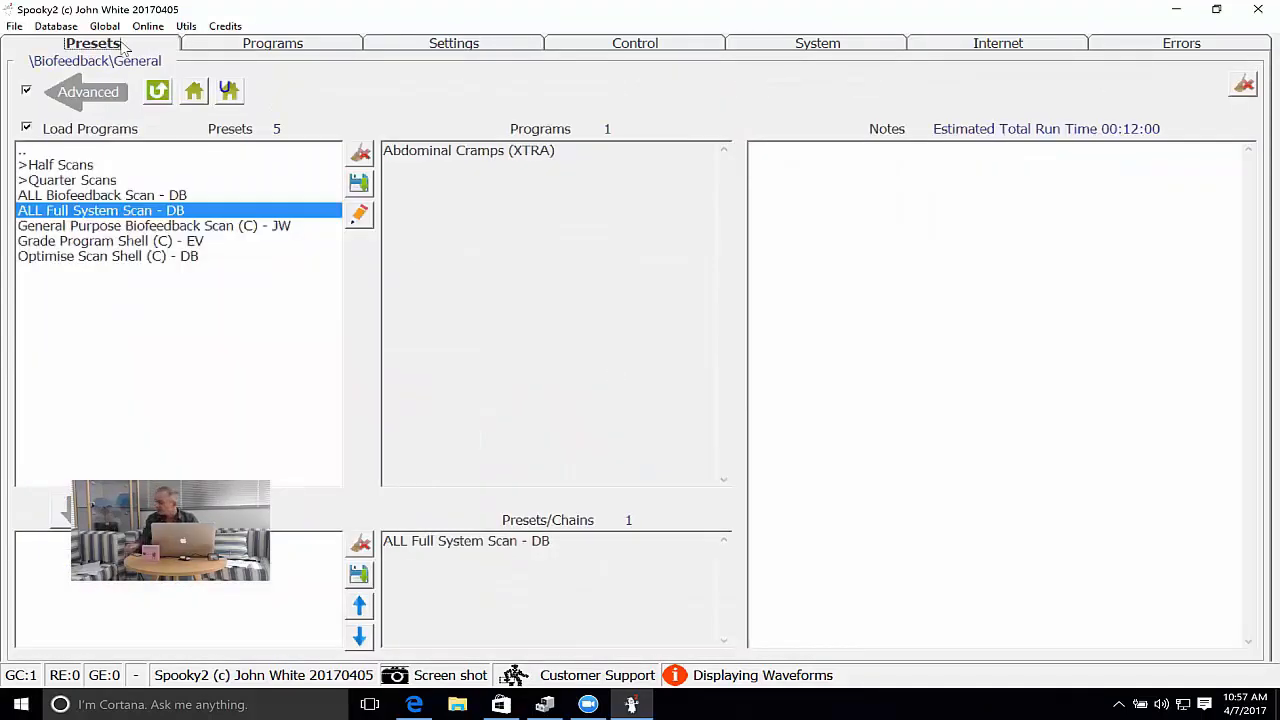